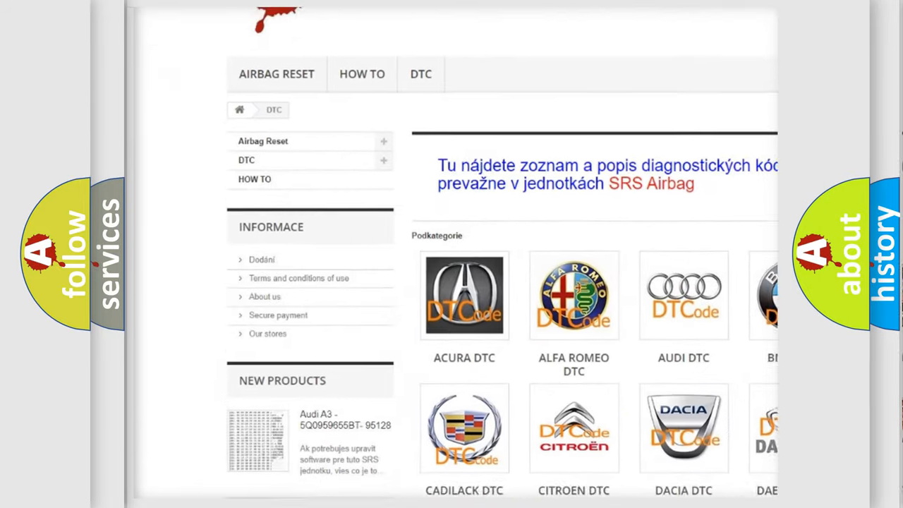
Step: Scroll the DTC page from the brand grid through the code list to the footer and back
scroll("down", 3)
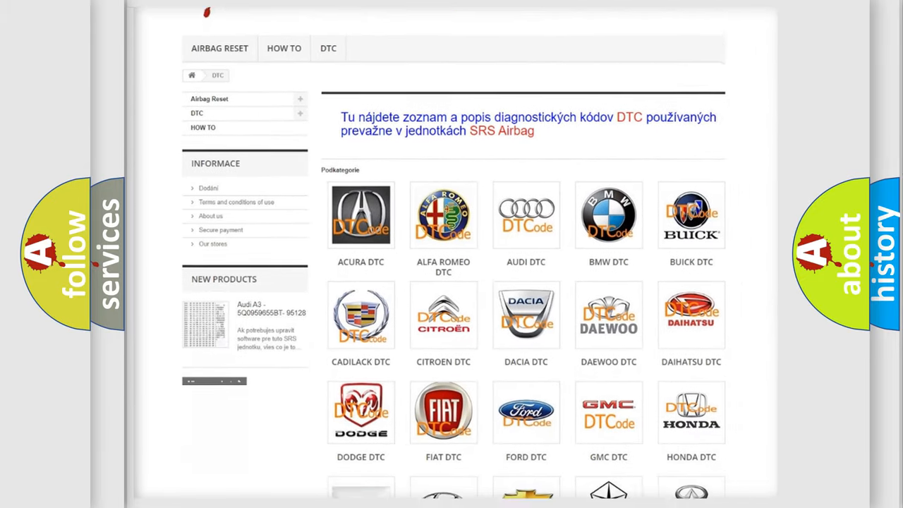
scroll("down", 3)
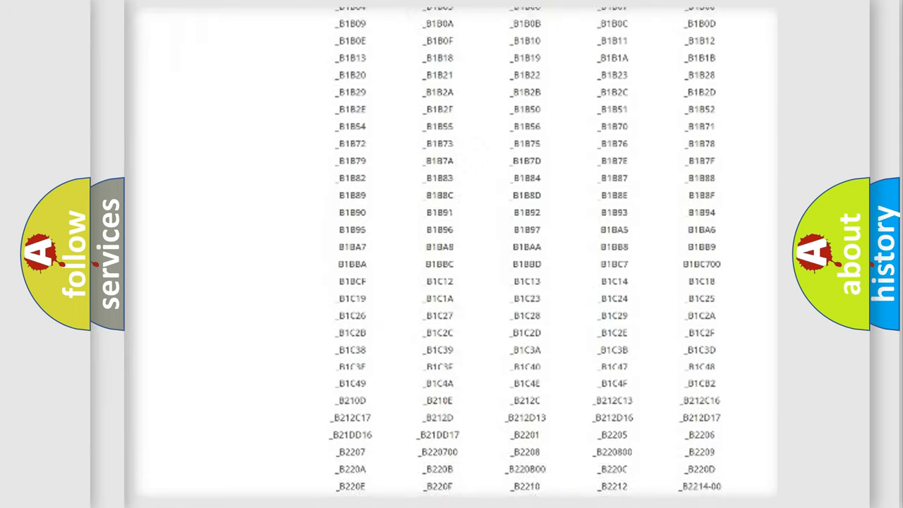
scroll("down", 3)
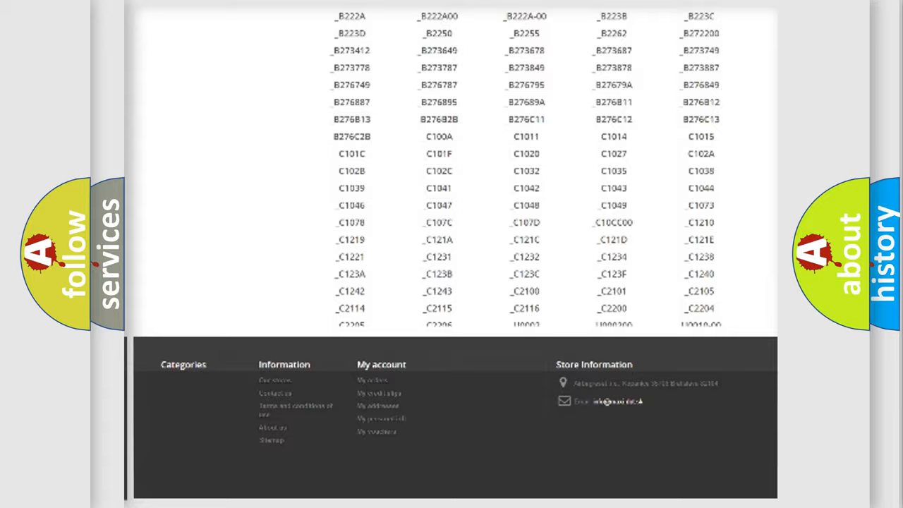
scroll("up", 3)
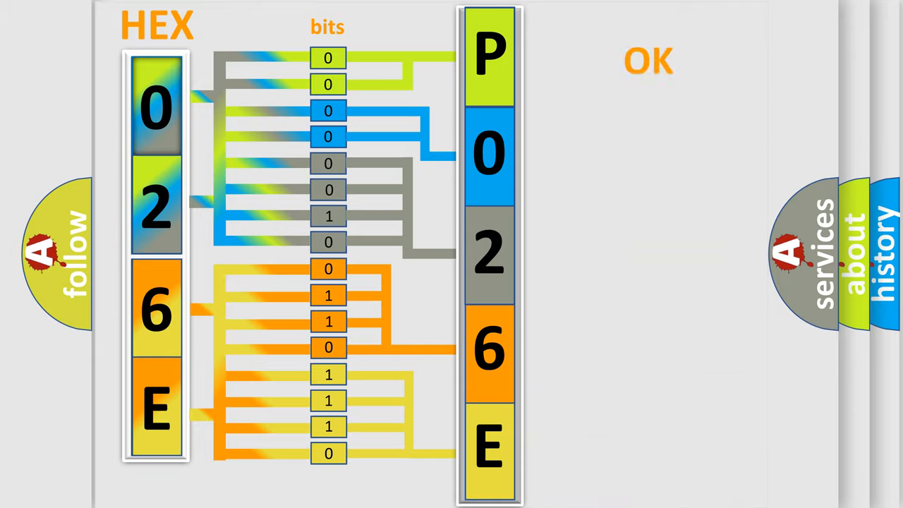
Step: Advance to the slide decoding hex 0, 2, 6, E into bits forming P026E
left_click(646, 60)
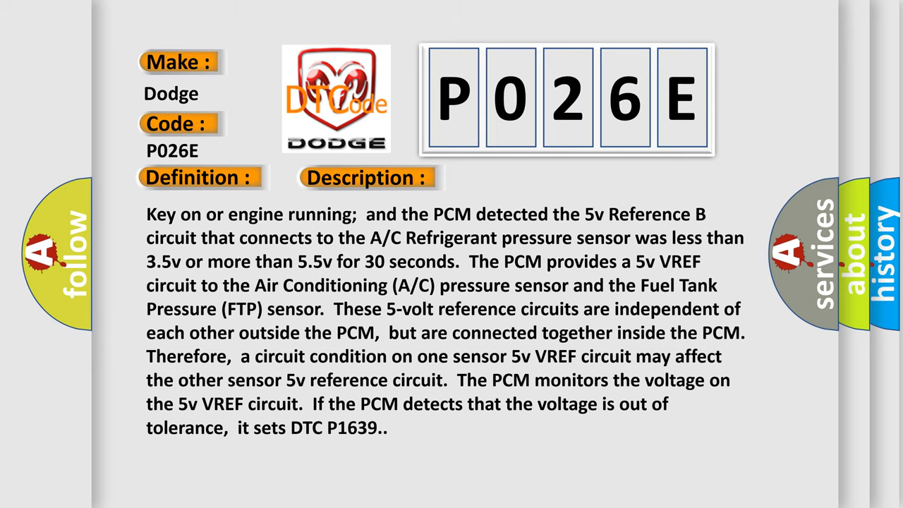
Step: Advance past the Dodge P026E 5V Reference B description to the Cause section
left_click(516, 178)
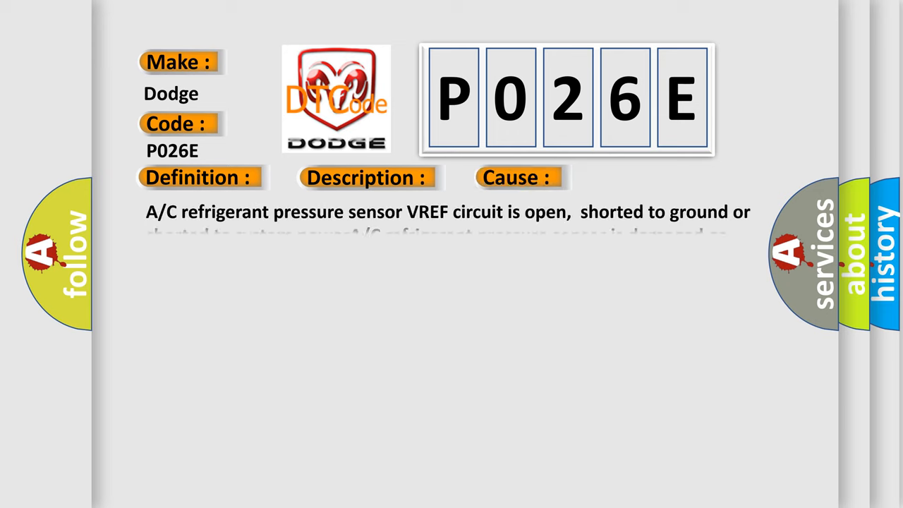